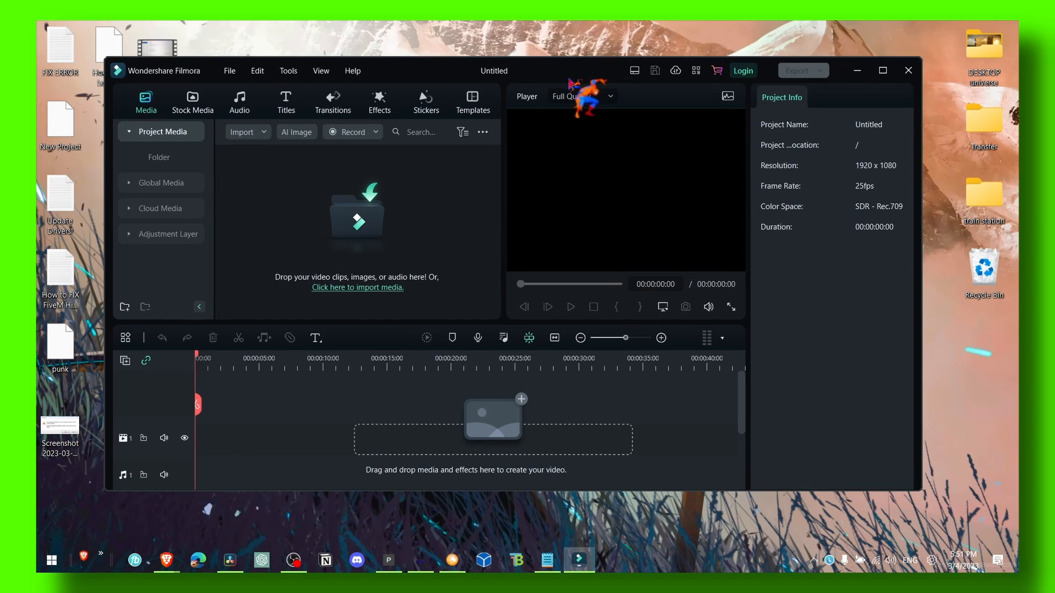
pyautogui.moveTo(615, 50)
pyautogui.write('g')
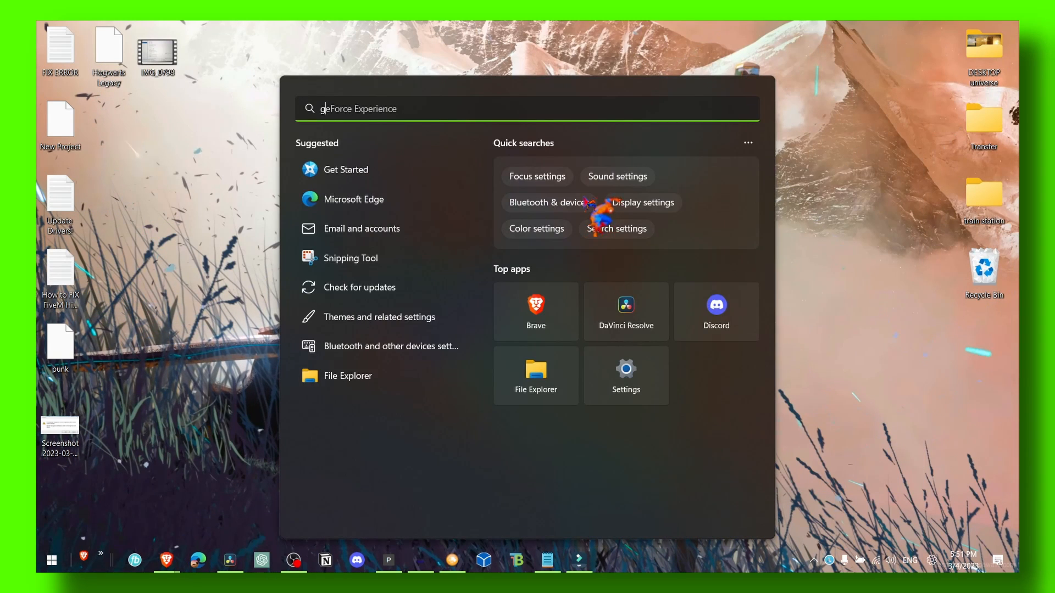
# Reach the per-app Graphics settings list and locate the Wondershare Filmora 12 entry
pyautogui.click(626, 376)
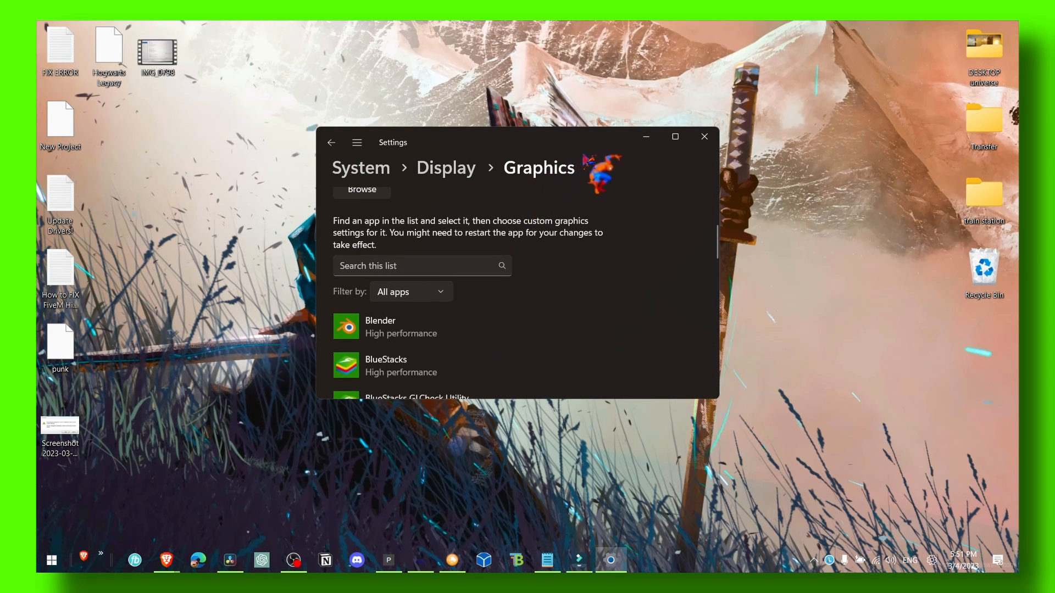
pyautogui.moveTo(471, 142); pyautogui.dragTo(336, 128)
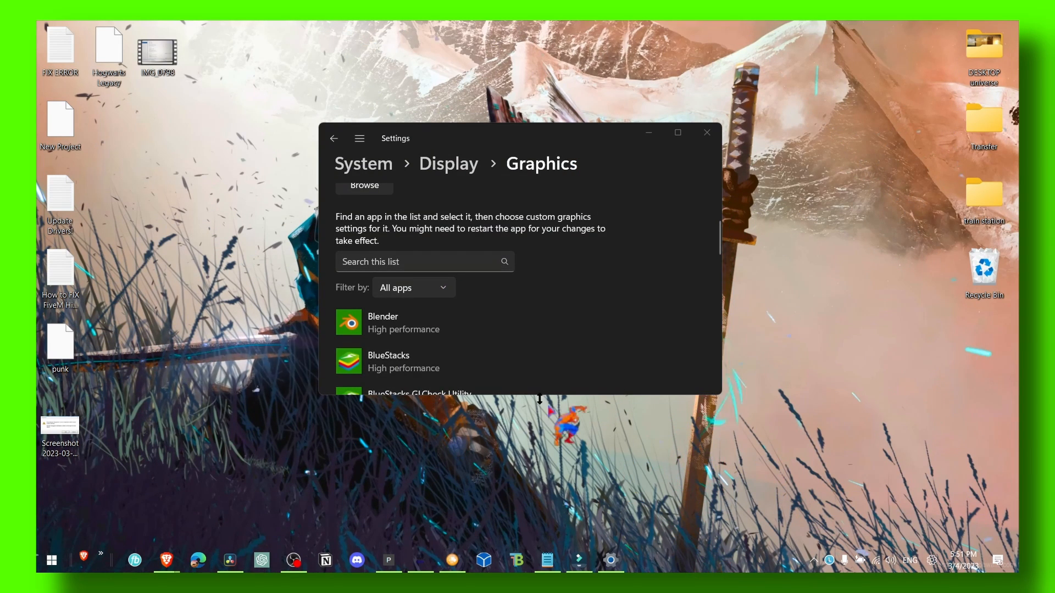
pyautogui.scroll(-3)
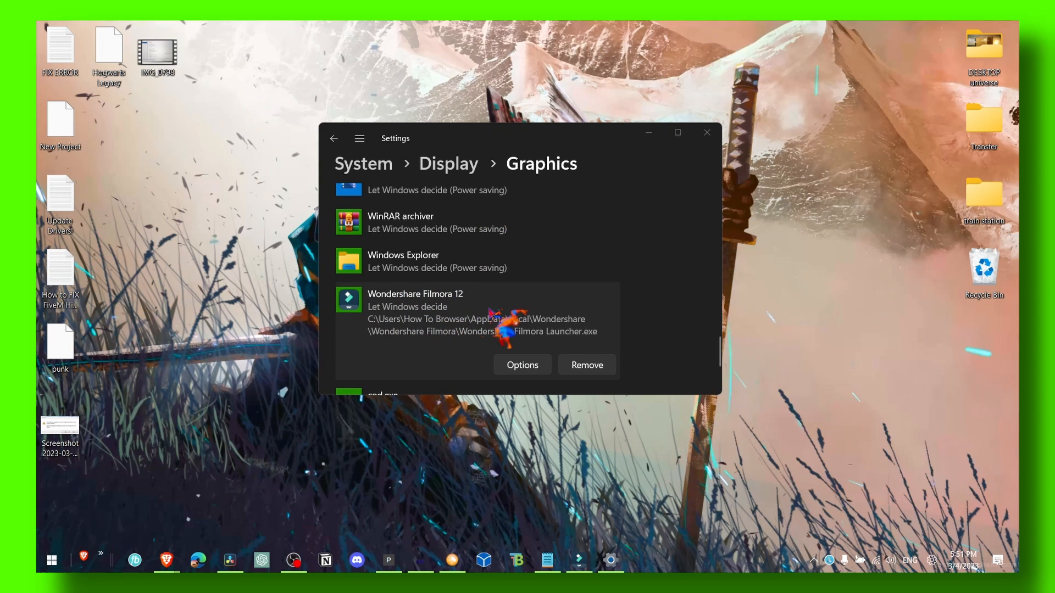
# Set Filmora 12's graphics preference to the high-performance GPU and save it
pyautogui.click(522, 364)
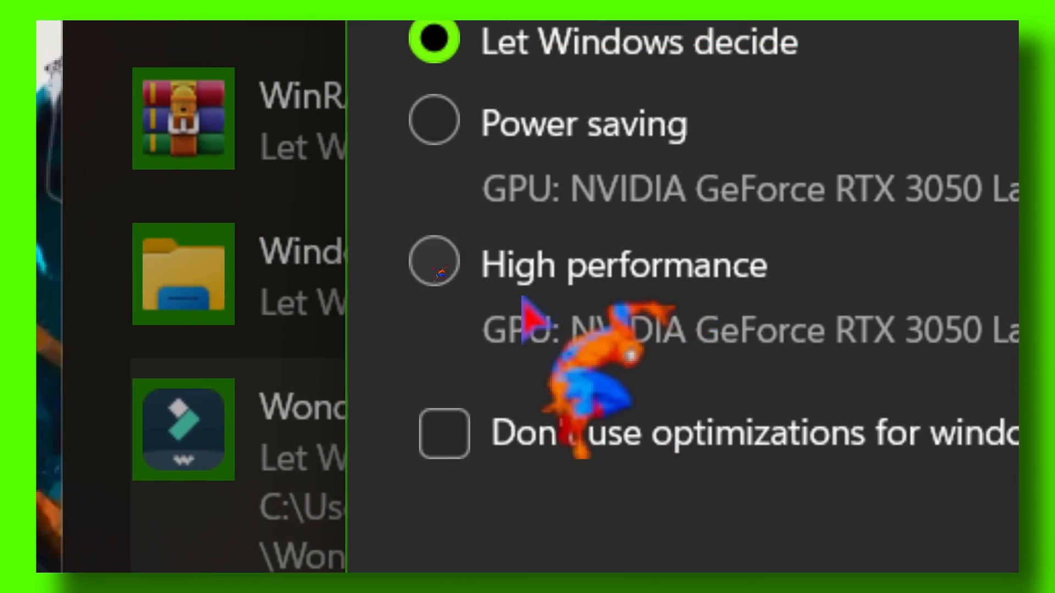
pyautogui.click(433, 262)
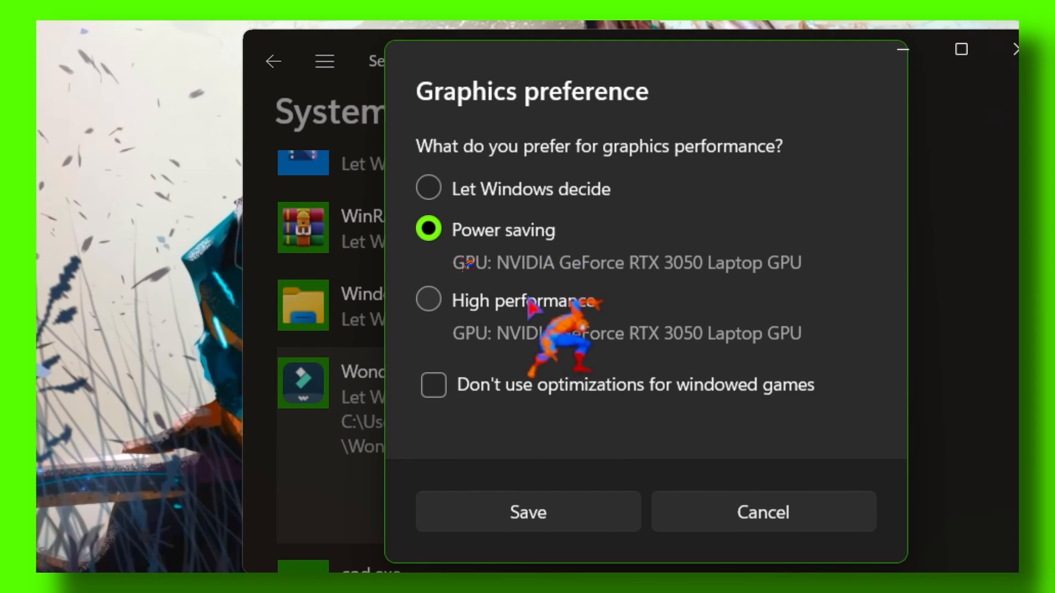
pyautogui.click(427, 299)
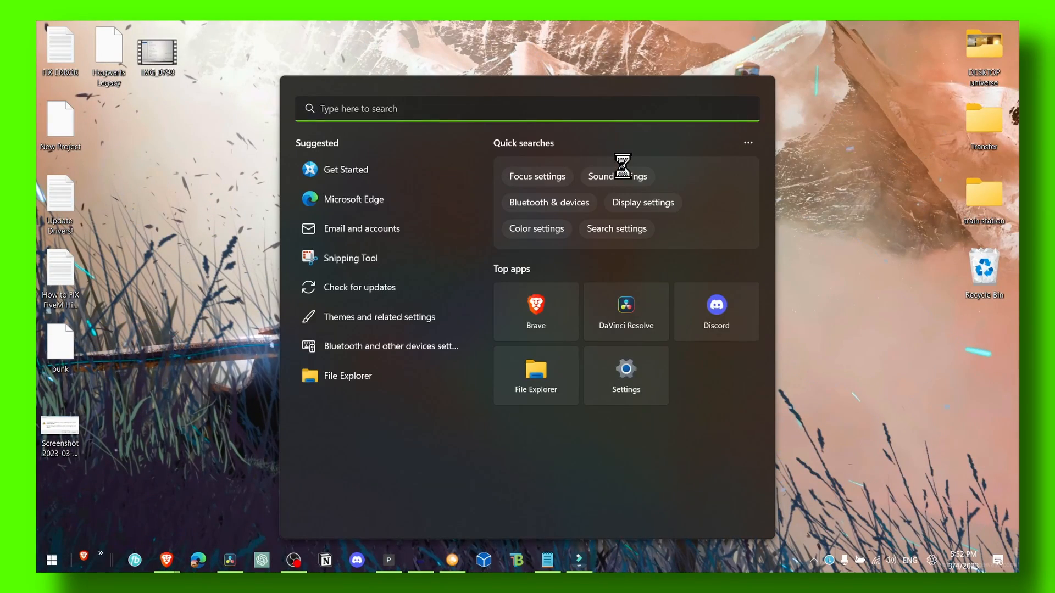
# Go to Windows Update's Advanced options and reach the Optional updates page
pyautogui.write('windowsip')
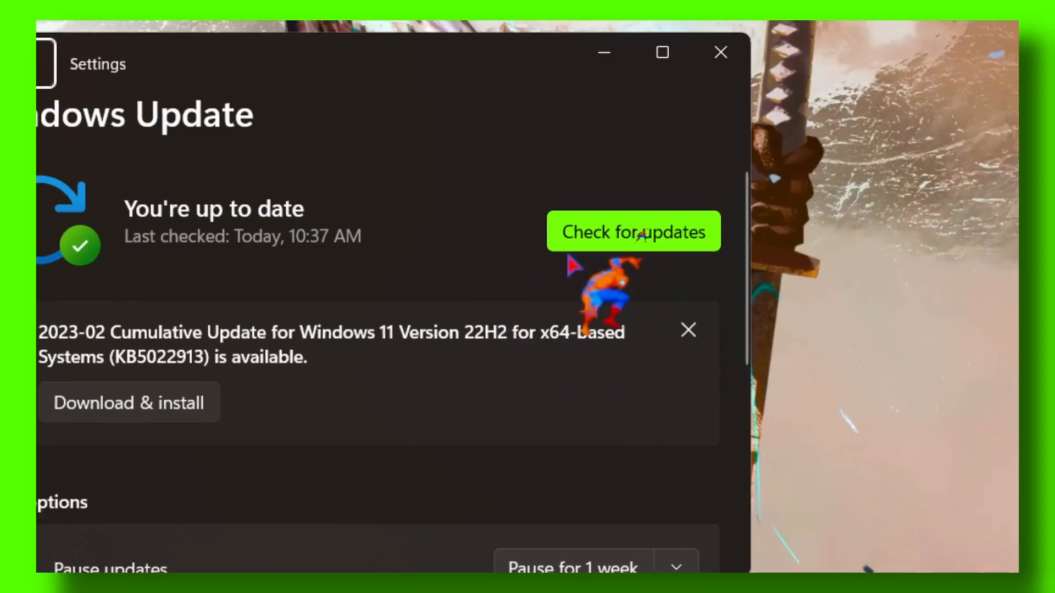
pyautogui.scroll(-3)
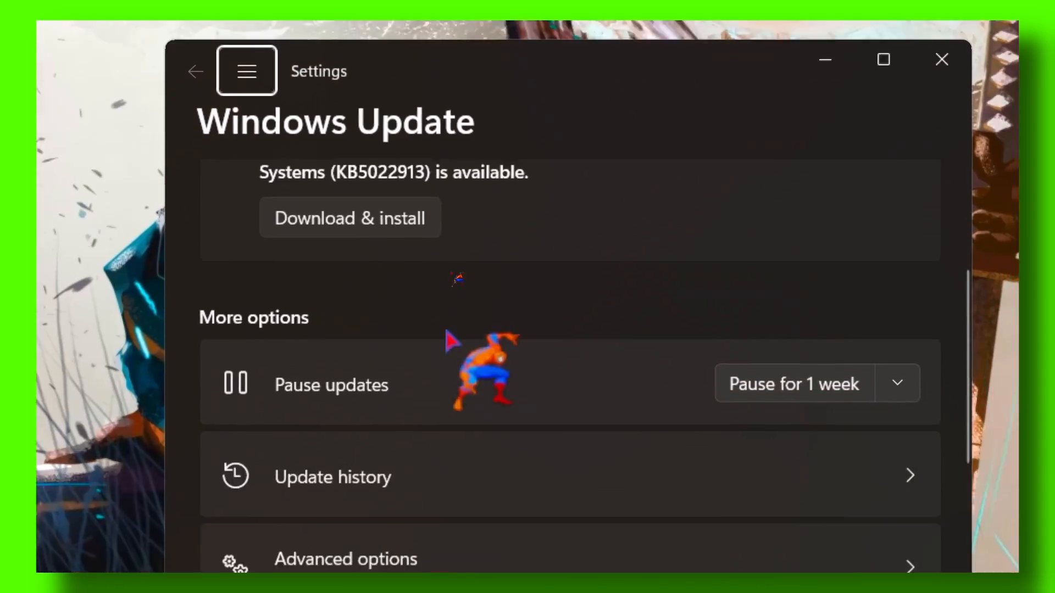
pyautogui.scroll(-3)
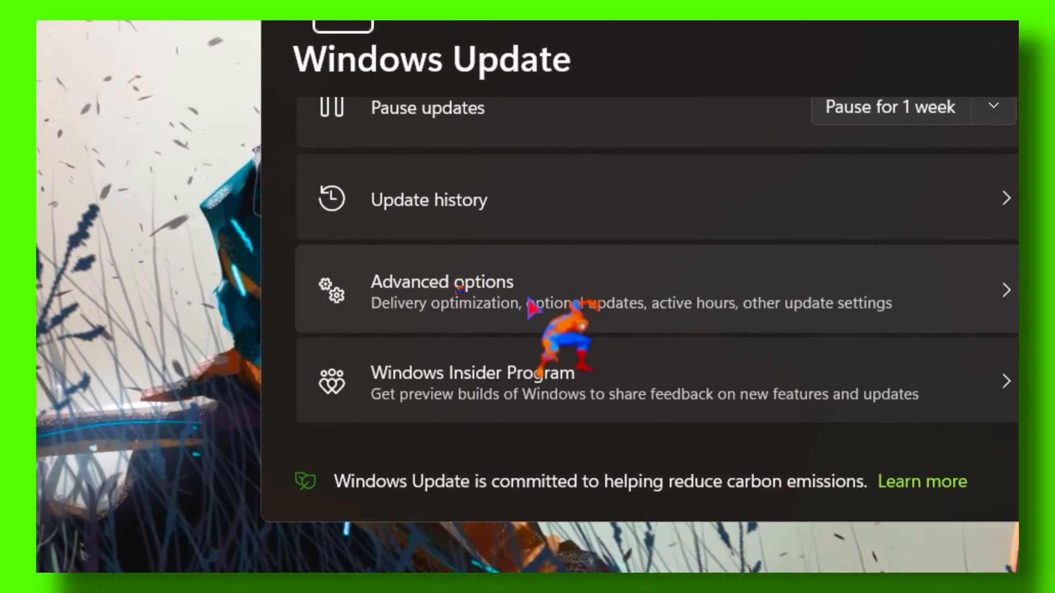
pyautogui.click(441, 283)
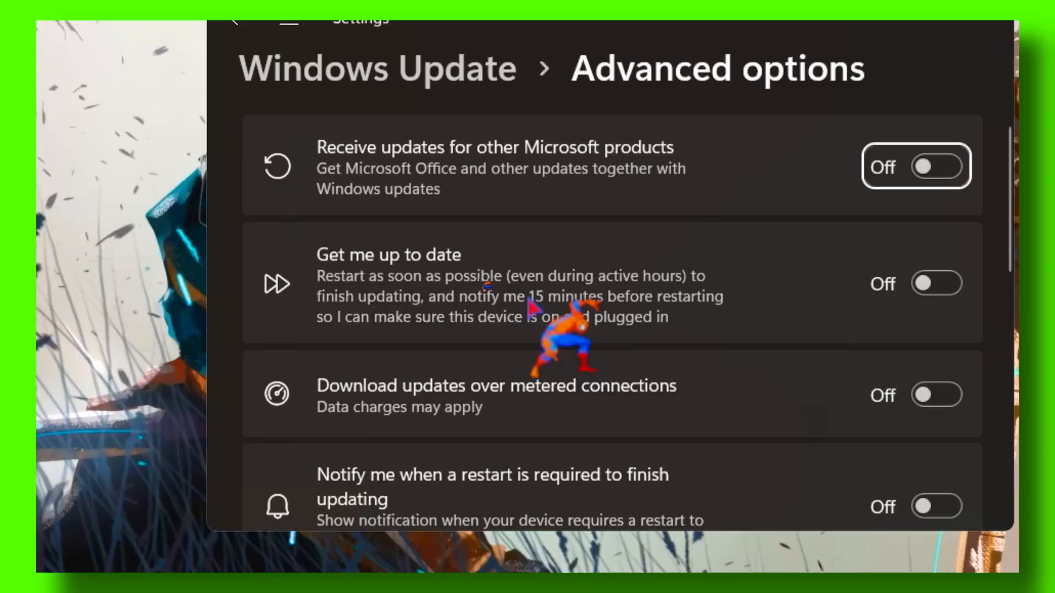
pyautogui.scroll(-3)
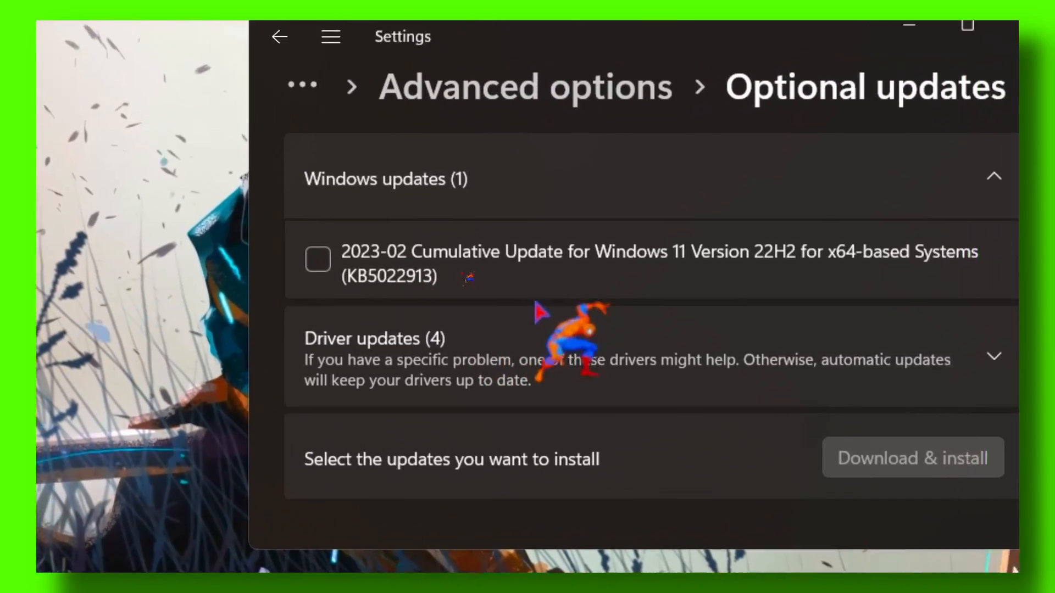
# Expand the Driver updates list to review the four available driver updates
pyautogui.click(994, 356)
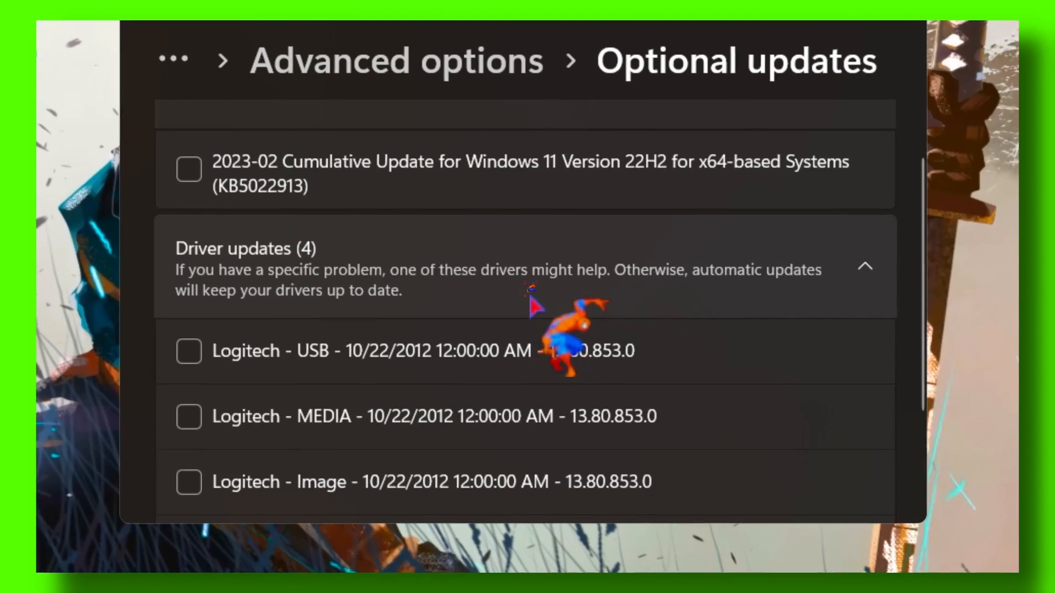
pyautogui.scroll(-3)
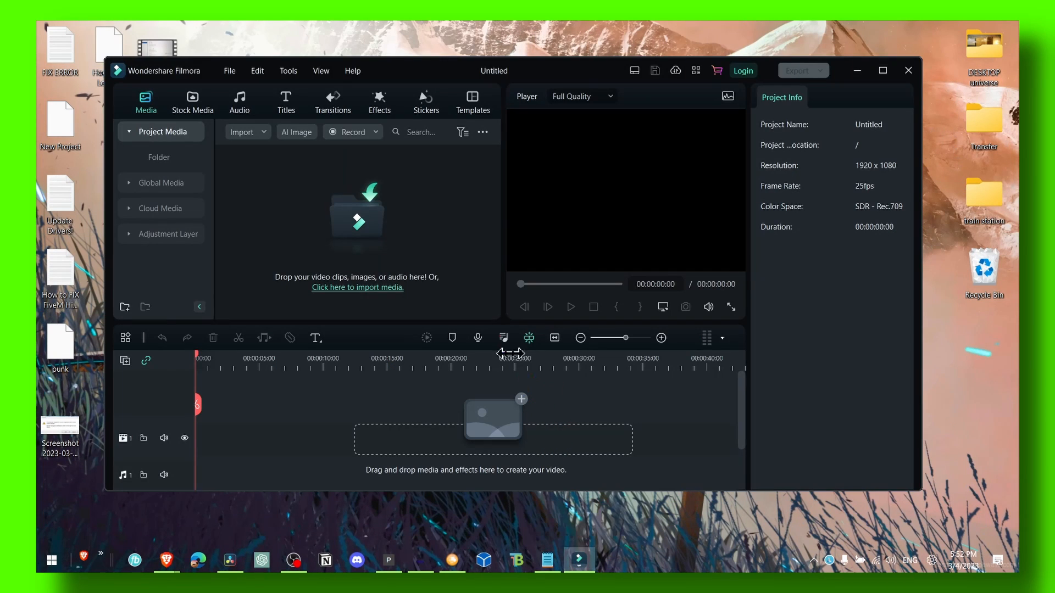
pyautogui.moveTo(485, 317)
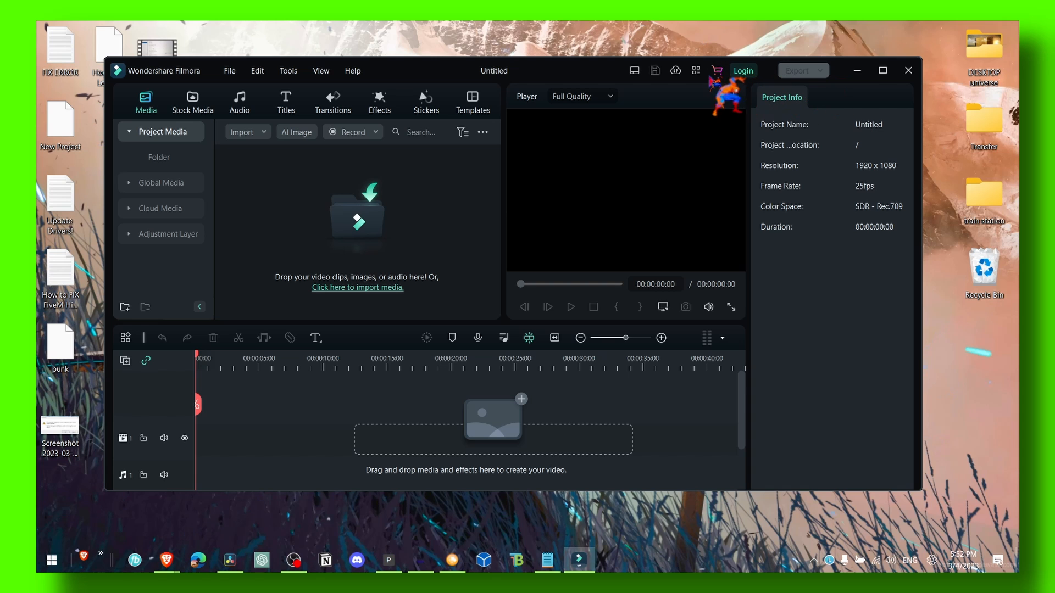
# Look through the File menu, then bring up Filmora's Help options
pyautogui.click(229, 71)
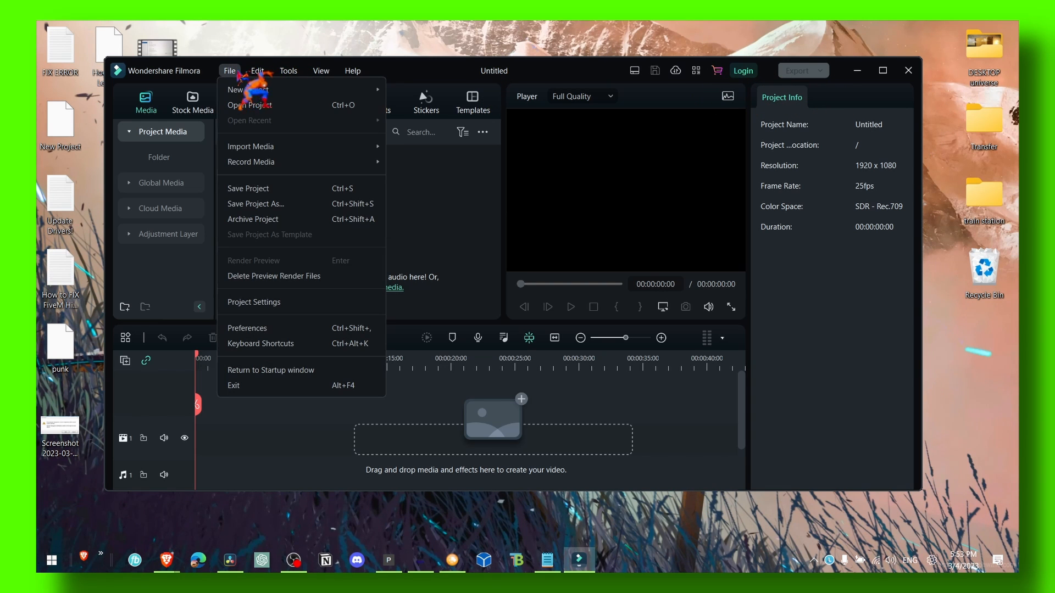
pyautogui.moveTo(249, 121)
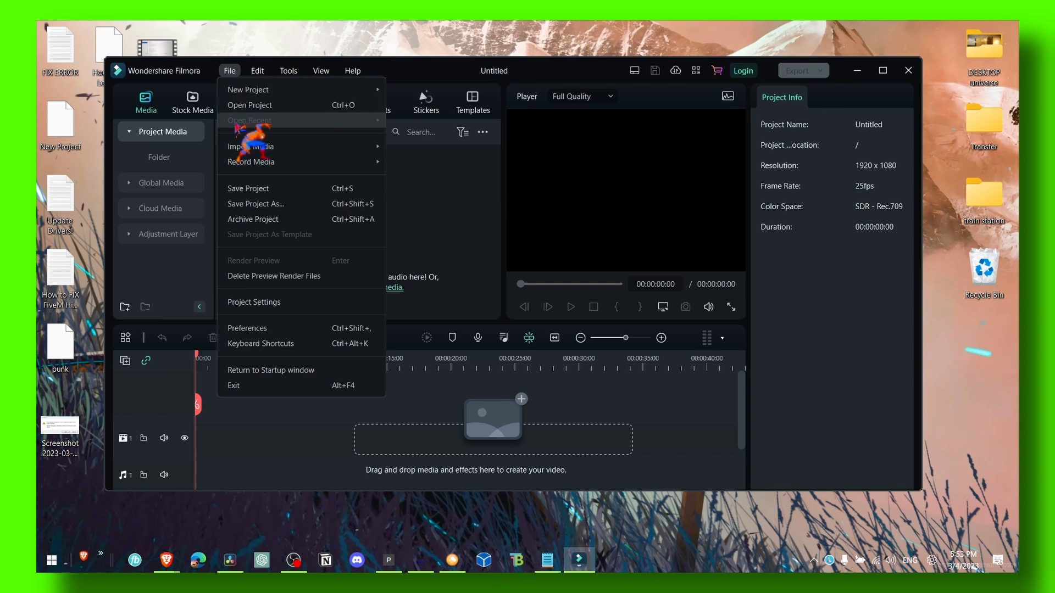
pyautogui.click(352, 70)
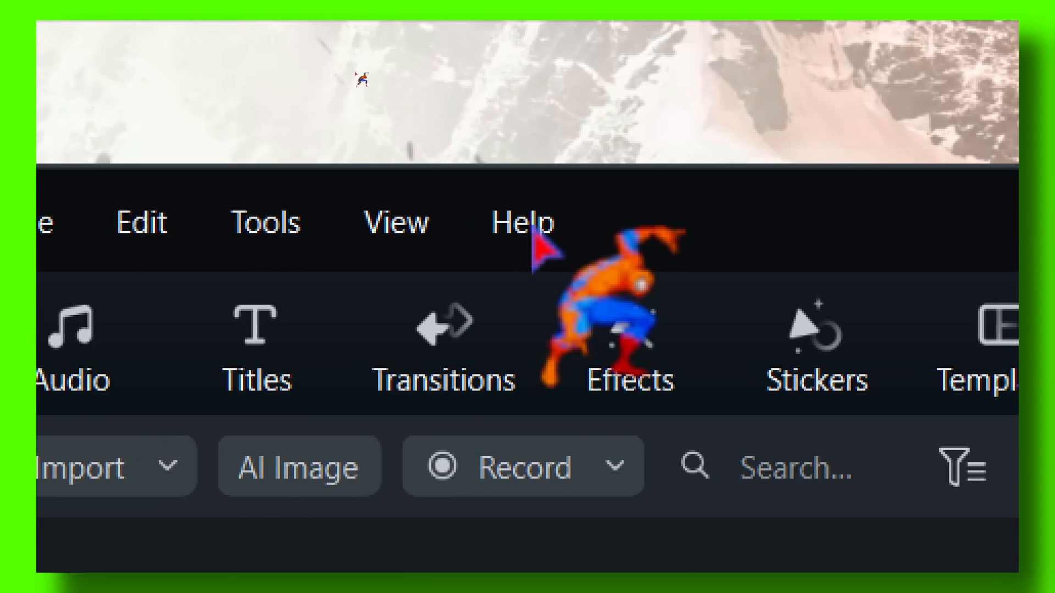
pyautogui.click(353, 70)
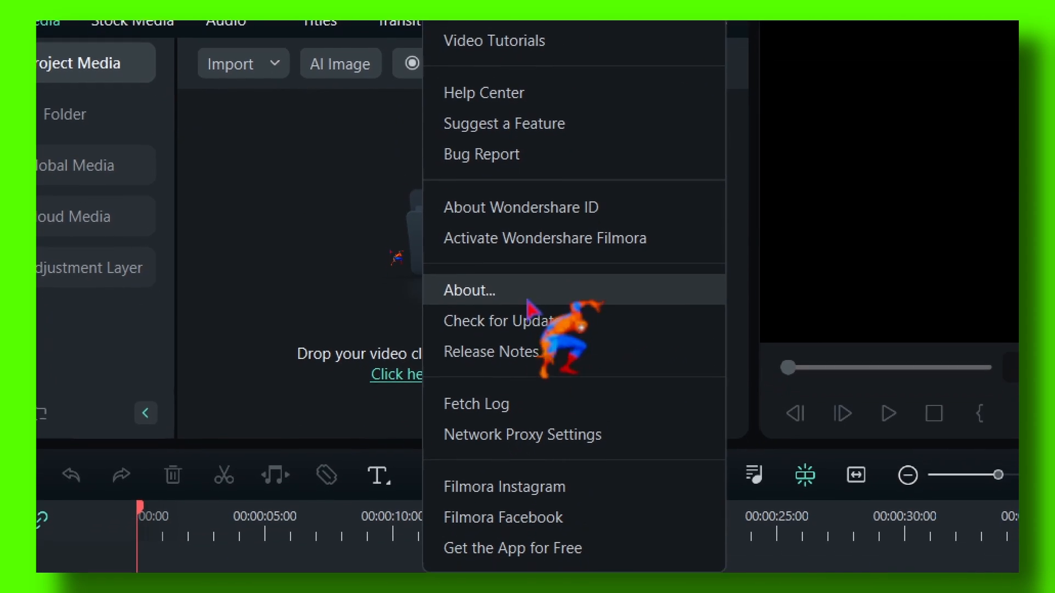
# Run Check for Update and confirm Filmora is already up to date
pyautogui.click(501, 320)
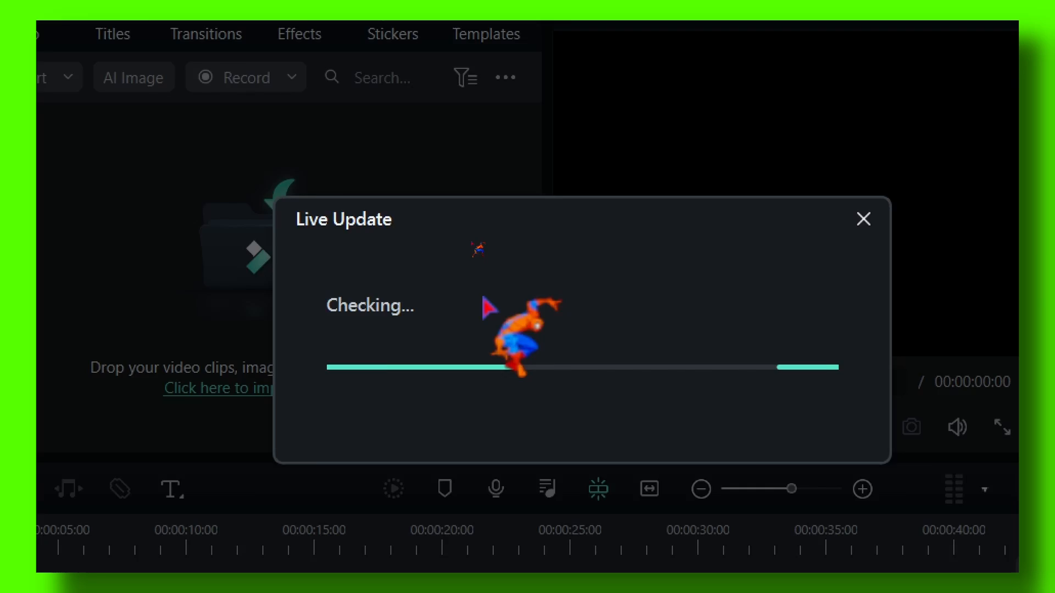
pyautogui.click(864, 220)
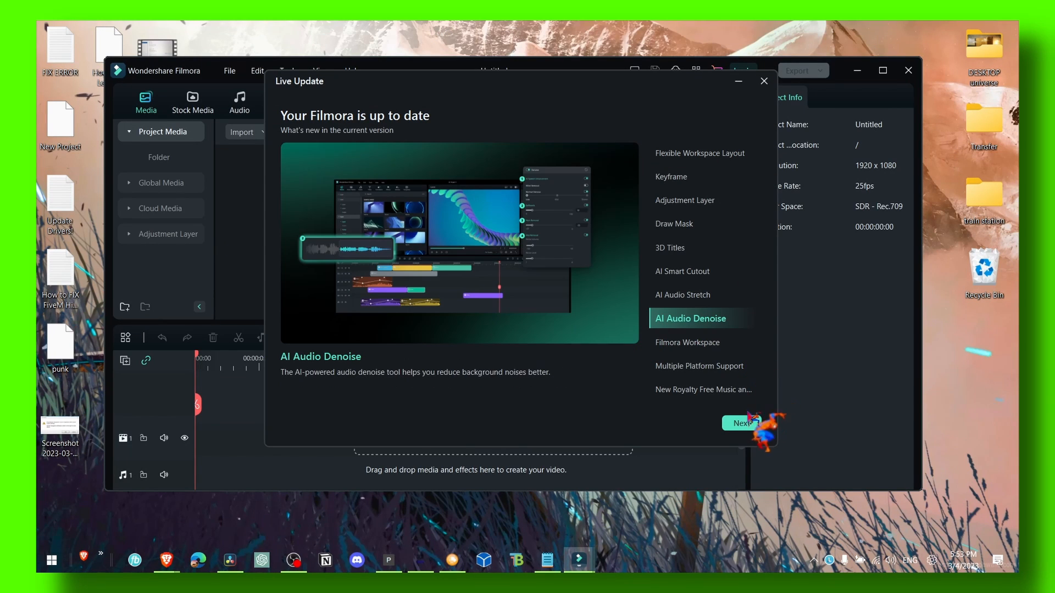
pyautogui.click(741, 423)
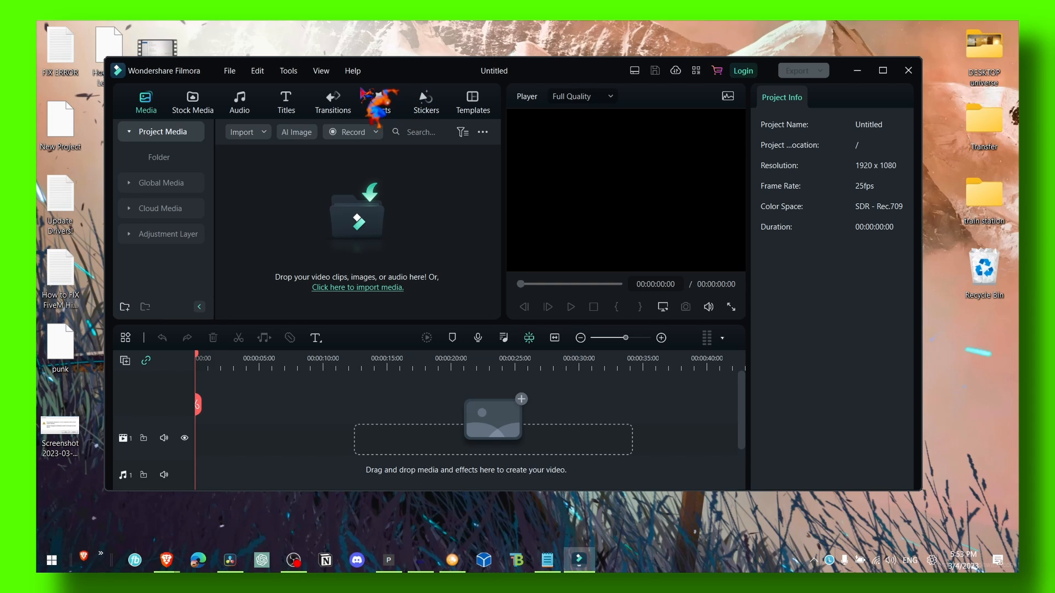
pyautogui.click(257, 71)
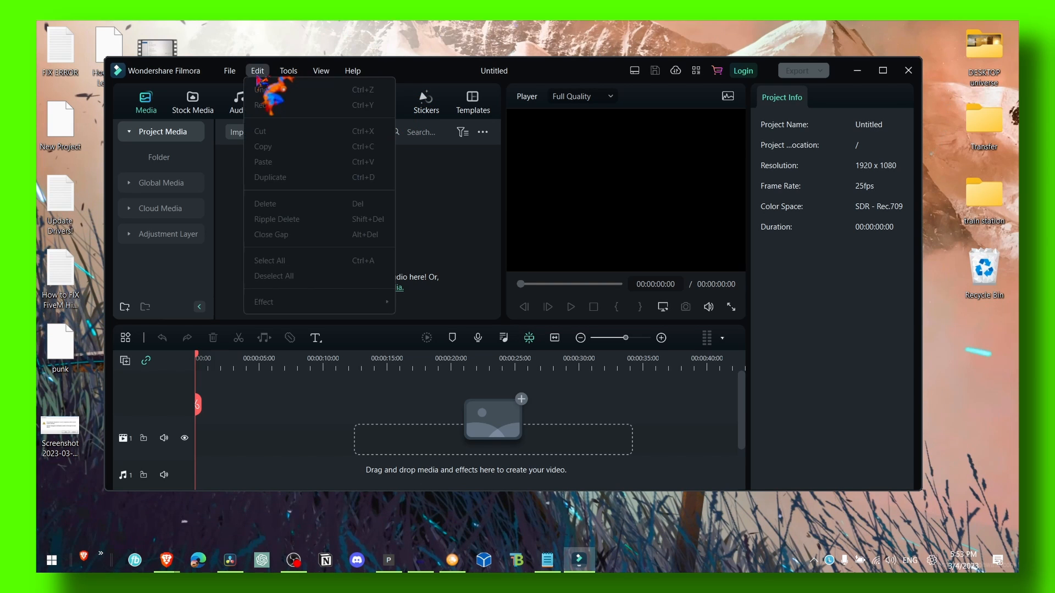
pyautogui.click(230, 71)
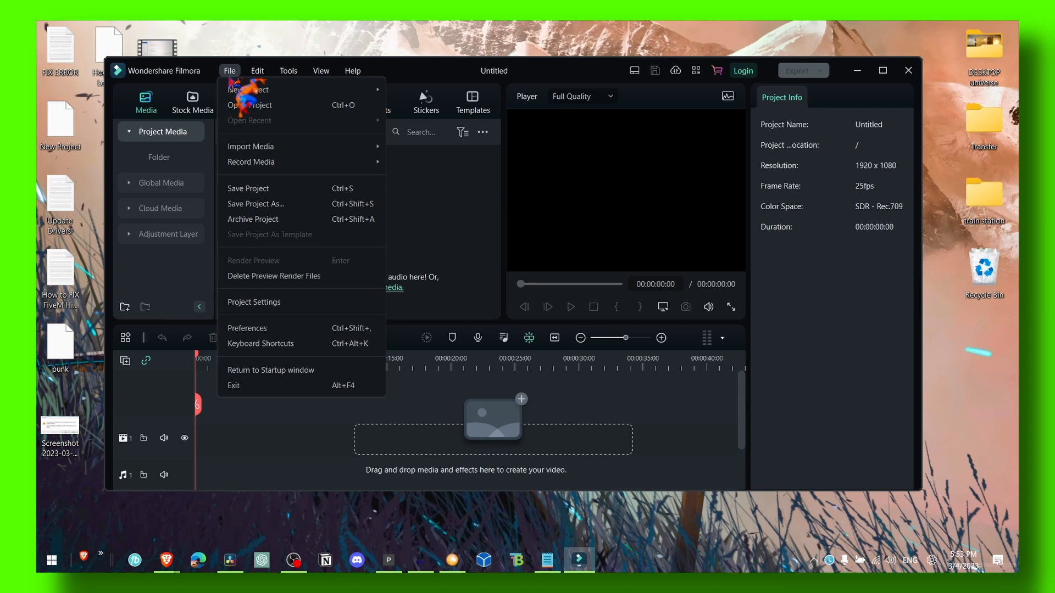
pyautogui.moveTo(249, 89)
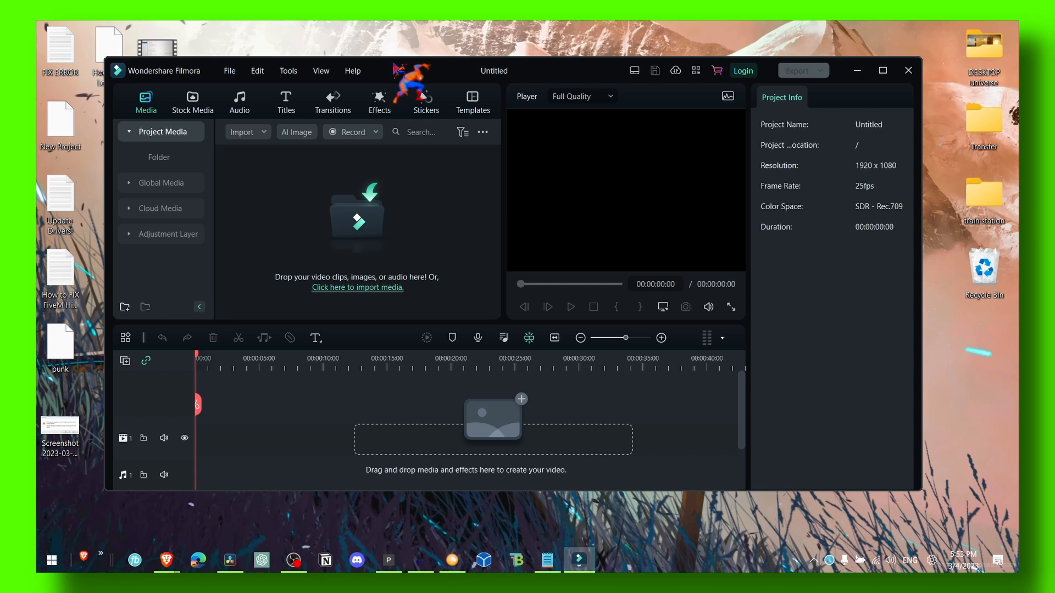
pyautogui.click(321, 71)
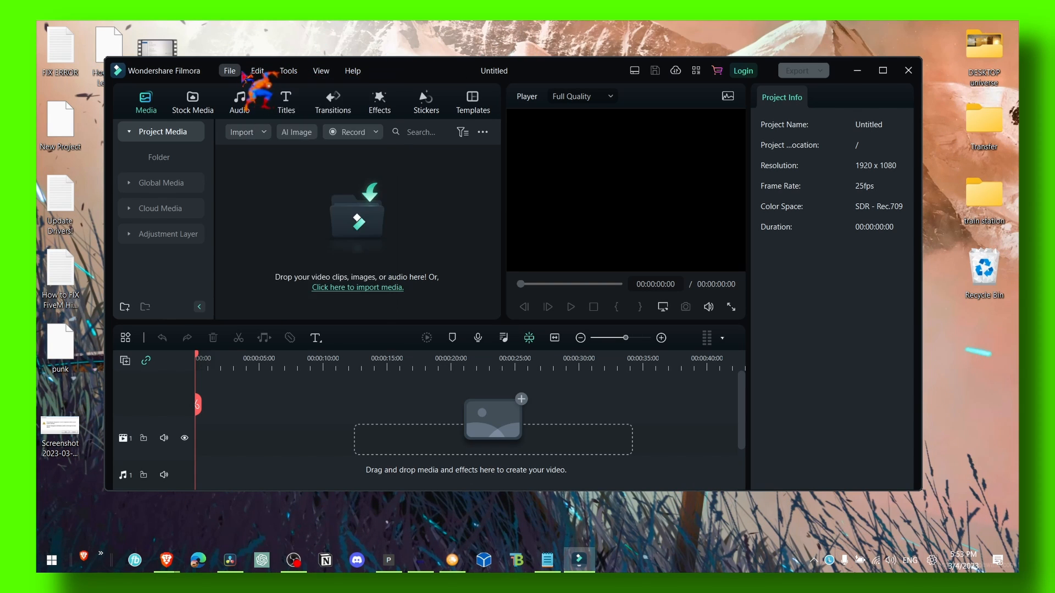
pyautogui.click(230, 70)
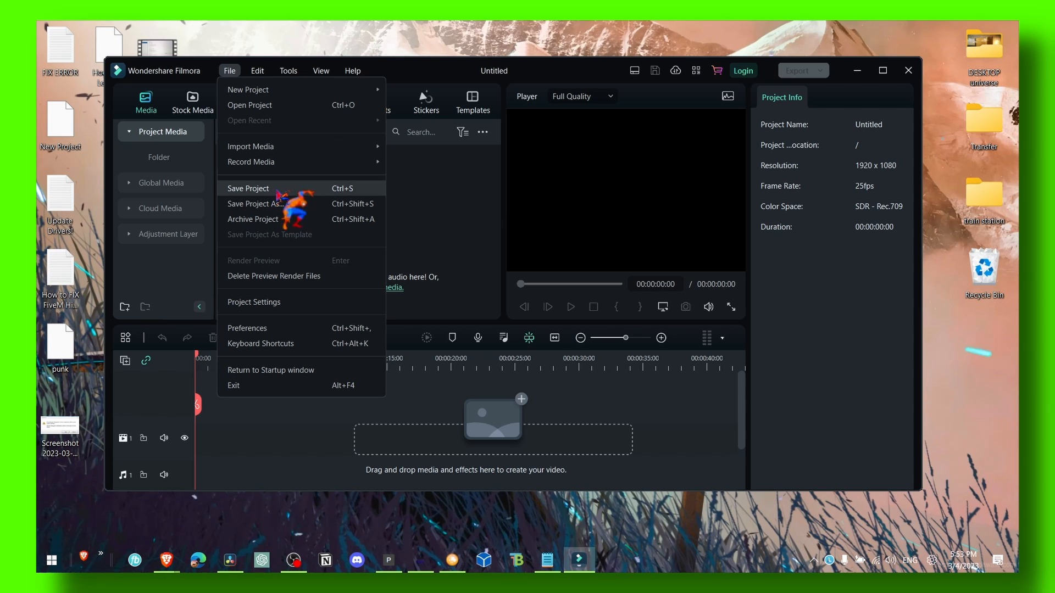
pyautogui.click(259, 205)
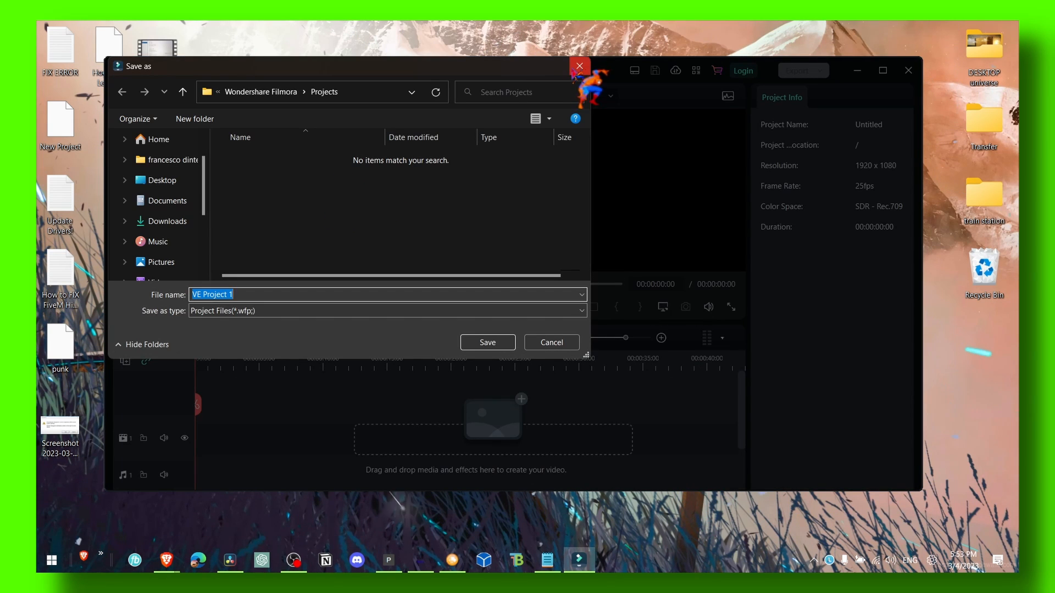
pyautogui.click(550, 342)
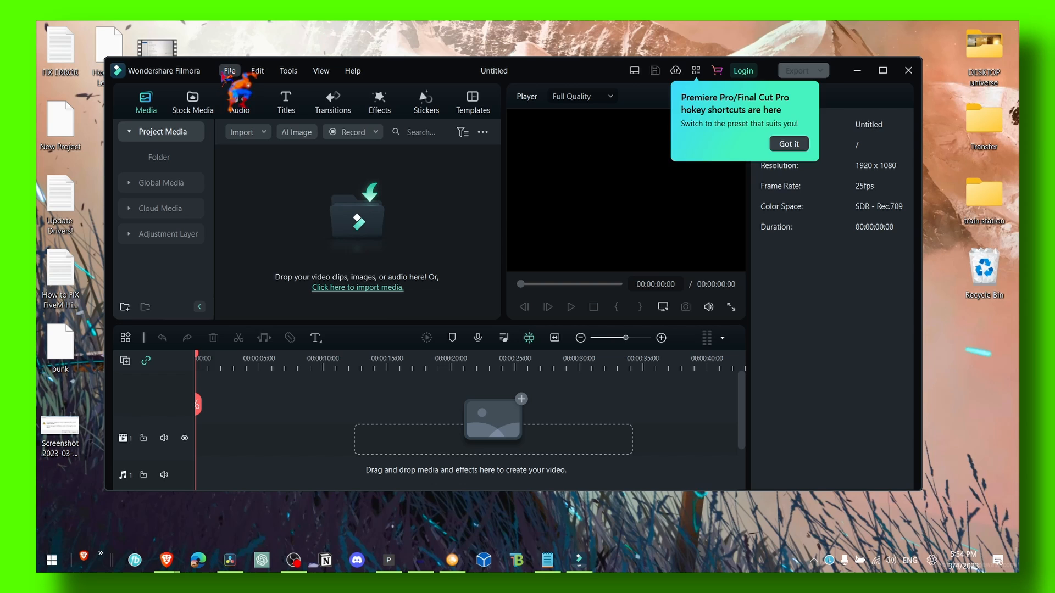
pyautogui.click(788, 143)
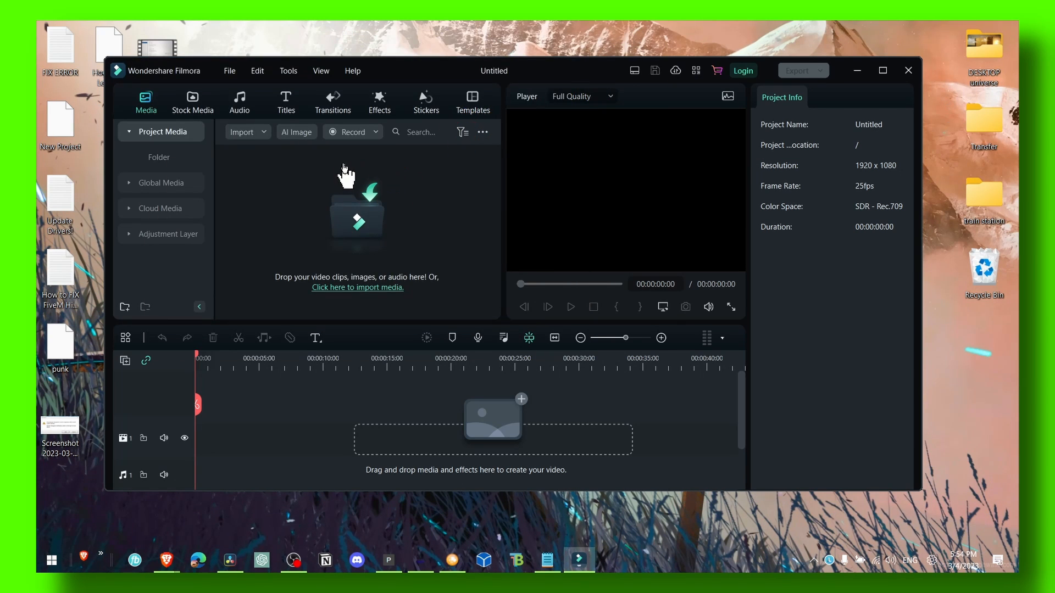
# Cancel the media import browser and close Filmora entirely, leaving the desktop
pyautogui.click(357, 287)
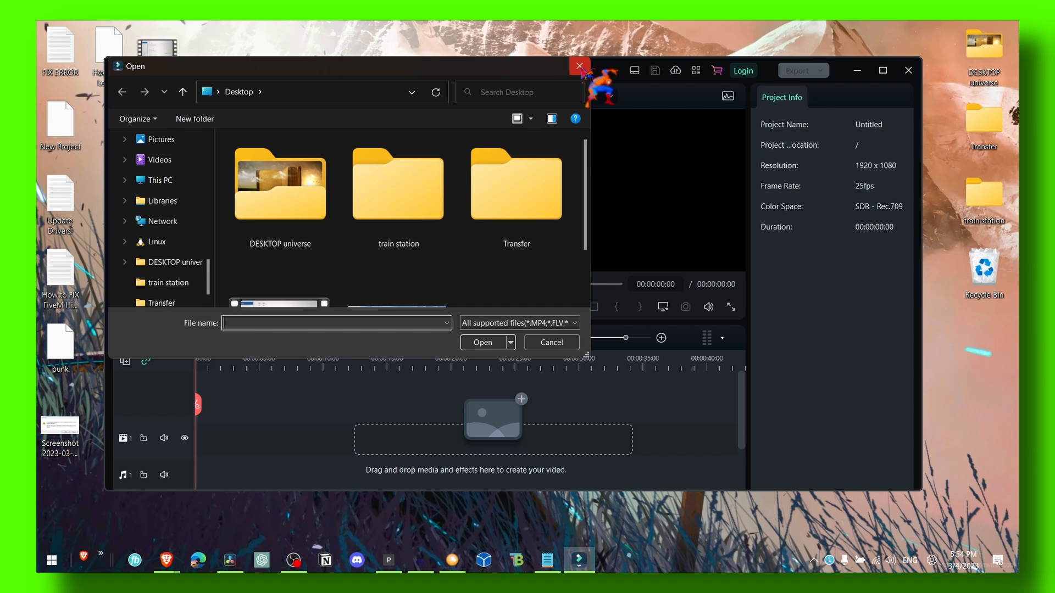
pyautogui.click(579, 66)
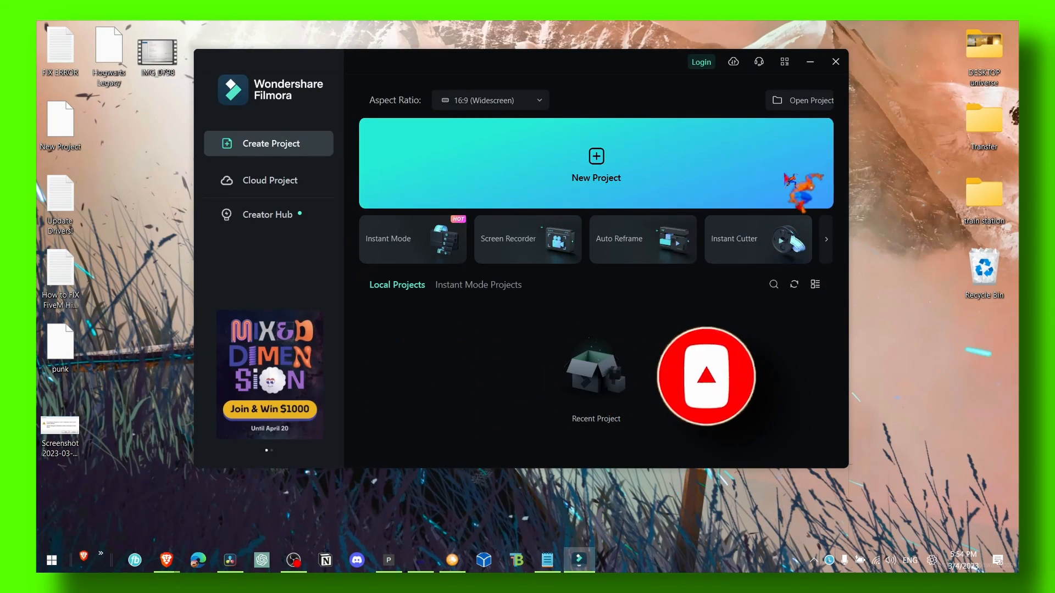
pyautogui.click(835, 61)
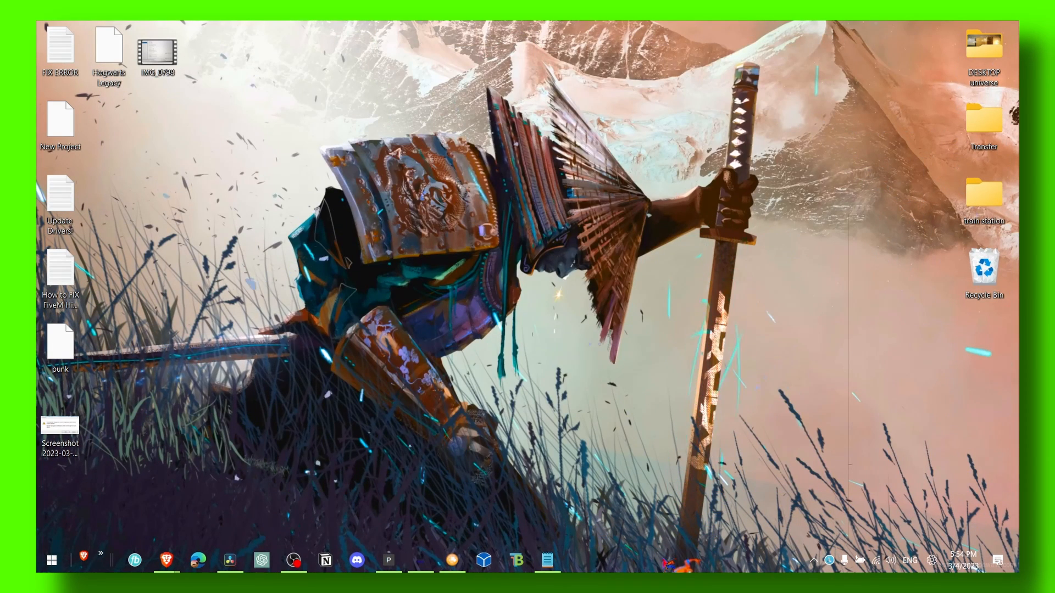